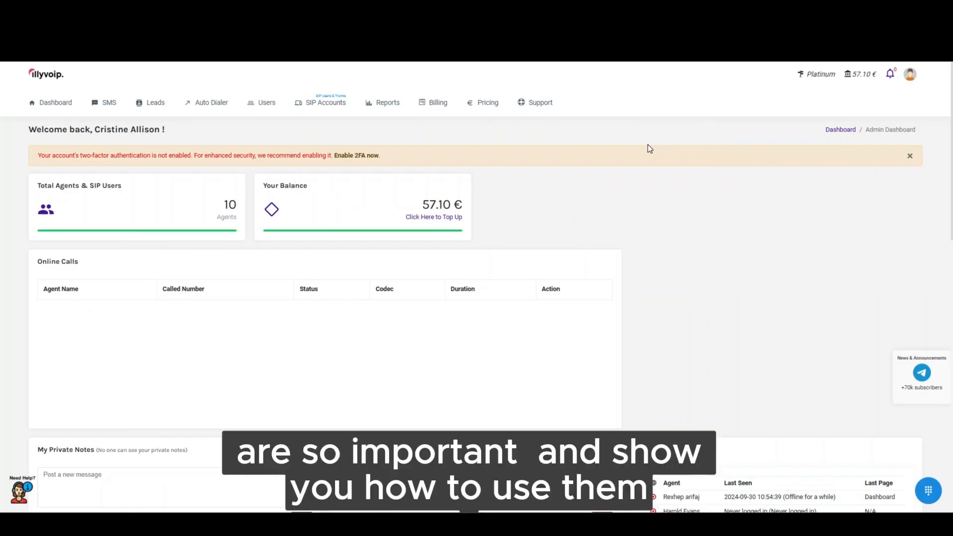
pyautogui.moveTo(761, 147)
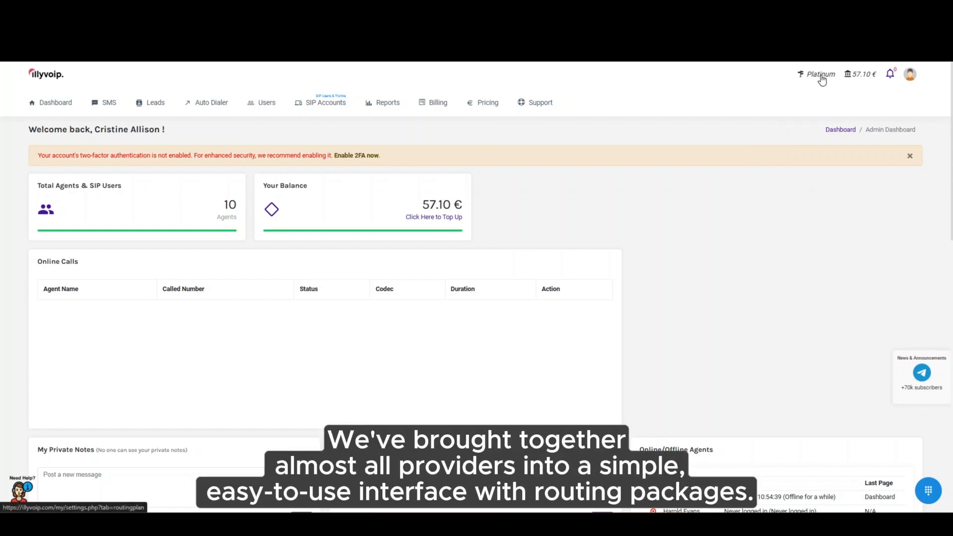
pyautogui.moveTo(821, 74)
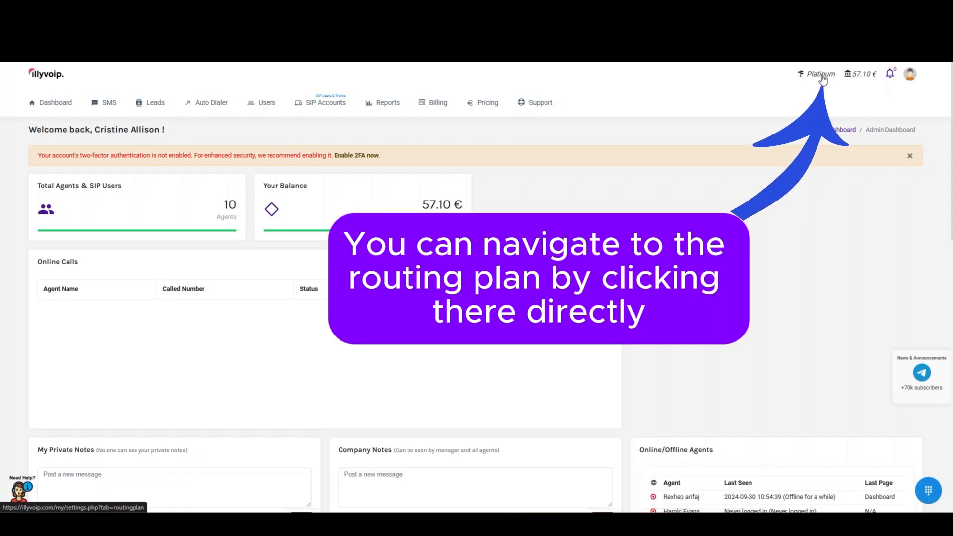
# Step: Go to the account Settings page from the profile menu
pyautogui.click(822, 73)
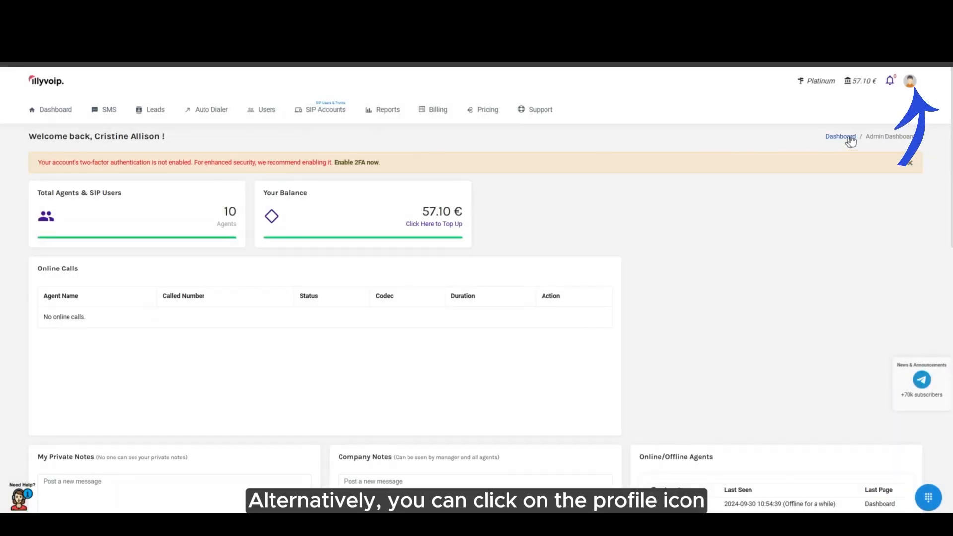
pyautogui.click(909, 80)
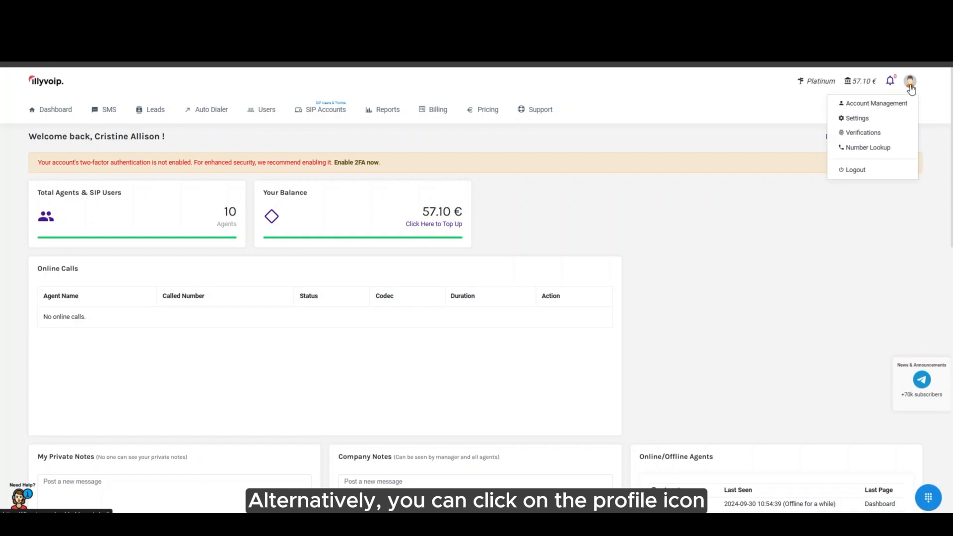
pyautogui.moveTo(857, 118)
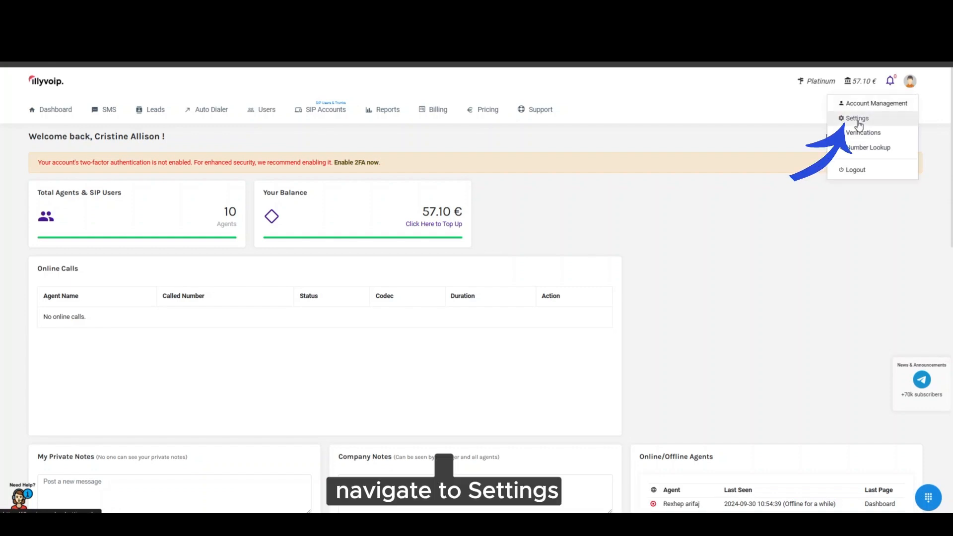
pyautogui.click(856, 118)
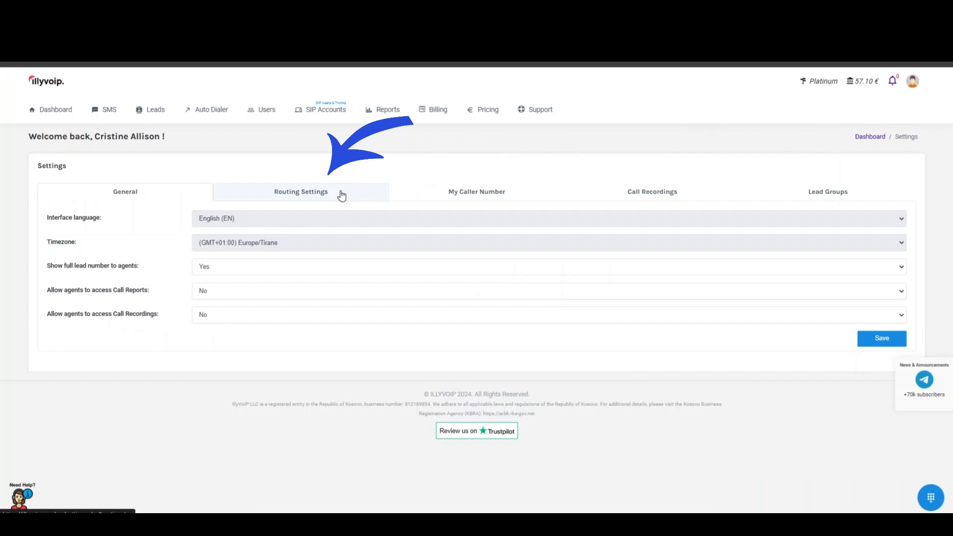
# Step: Save Deutsche Telekom (Direct Operator) as the routing plan and return to the dashboard
pyautogui.click(300, 192)
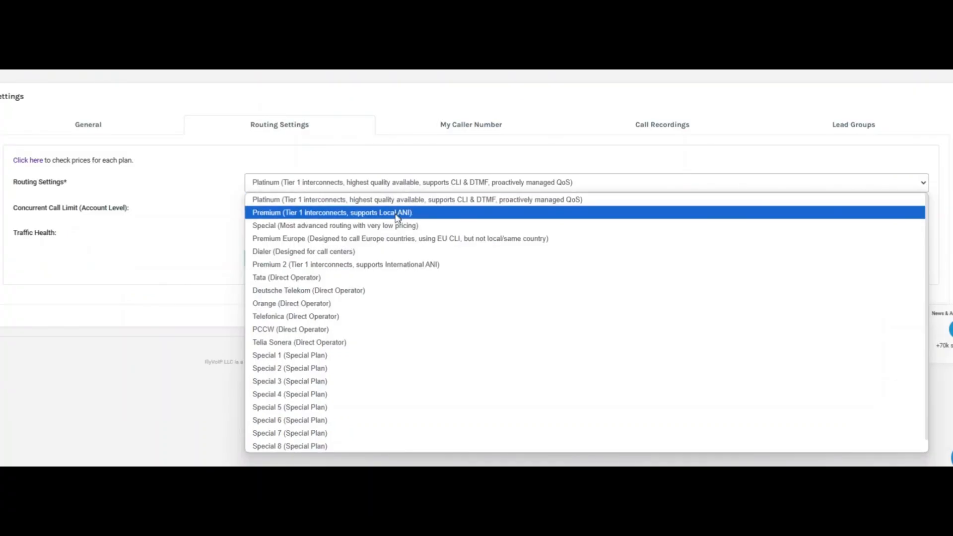
pyautogui.click(308, 290)
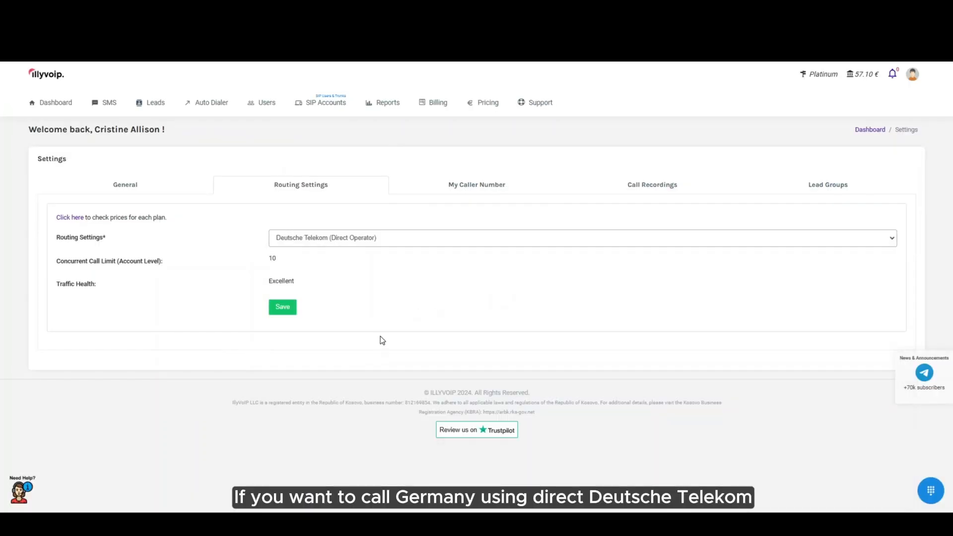
pyautogui.moveTo(282, 310)
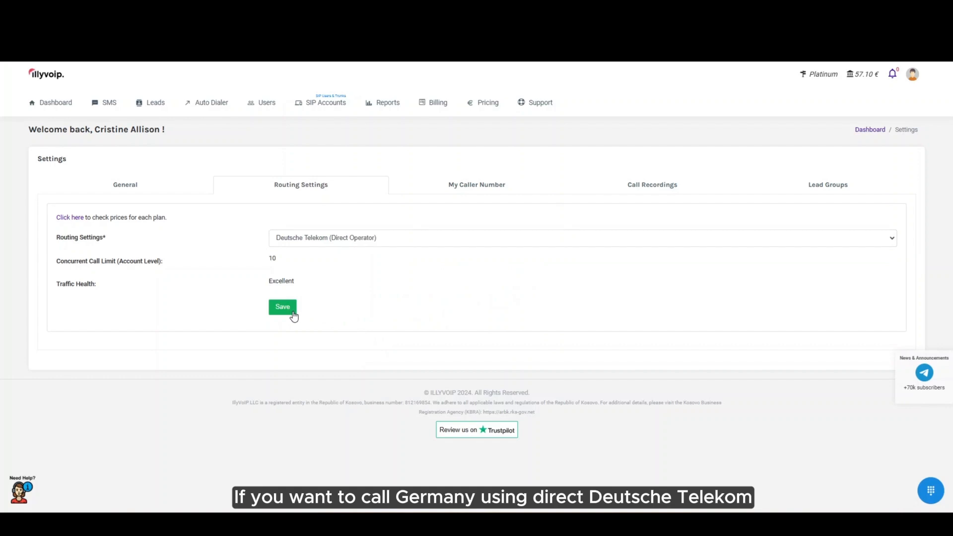
pyautogui.moveTo(307, 307)
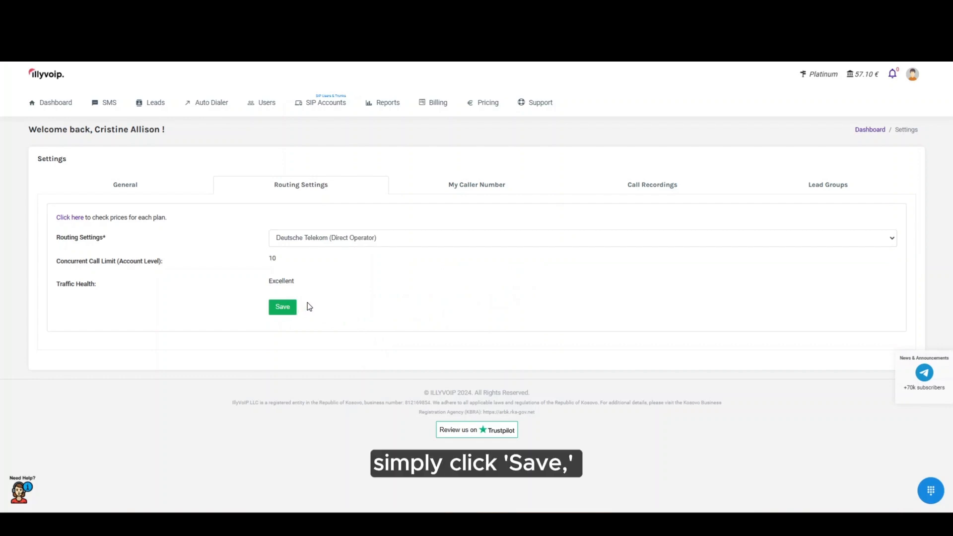
pyautogui.click(281, 307)
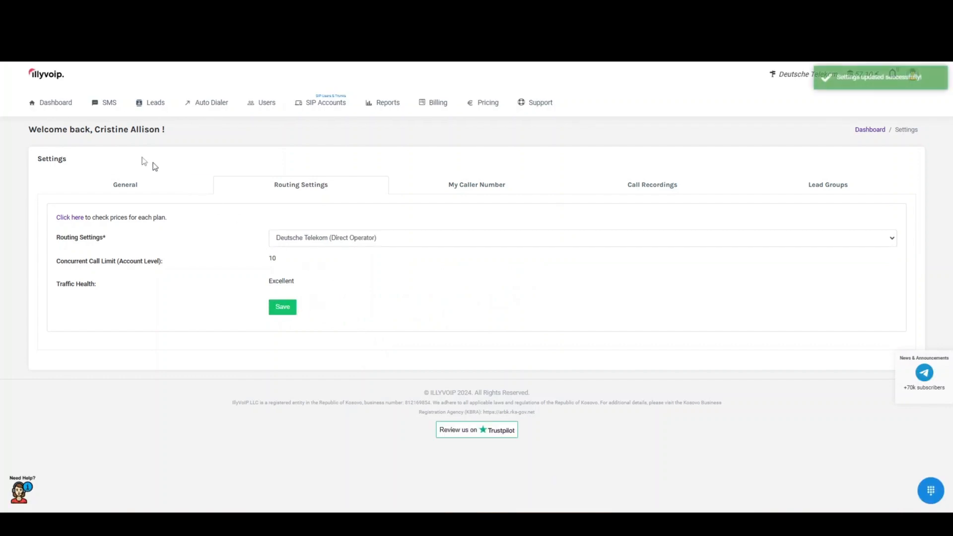
pyautogui.click(55, 102)
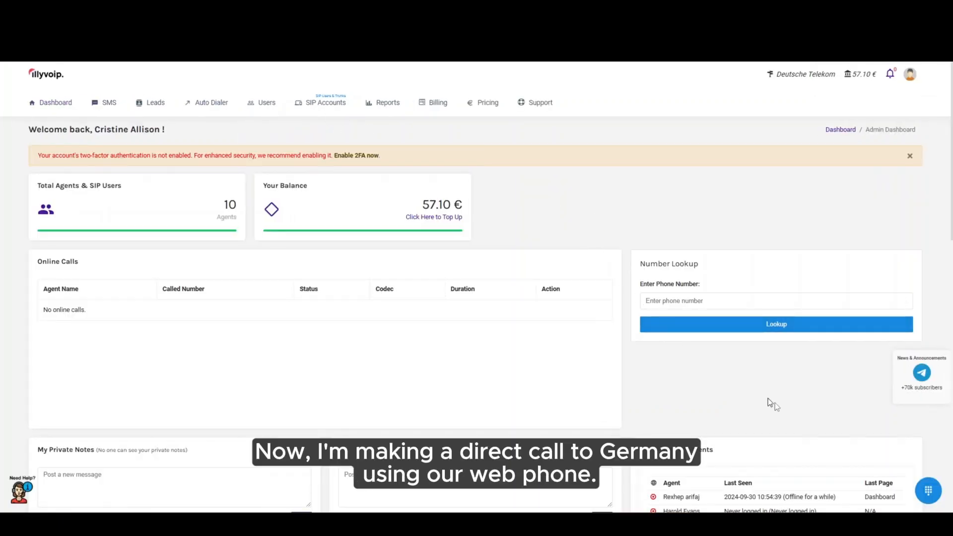
pyautogui.click(928, 489)
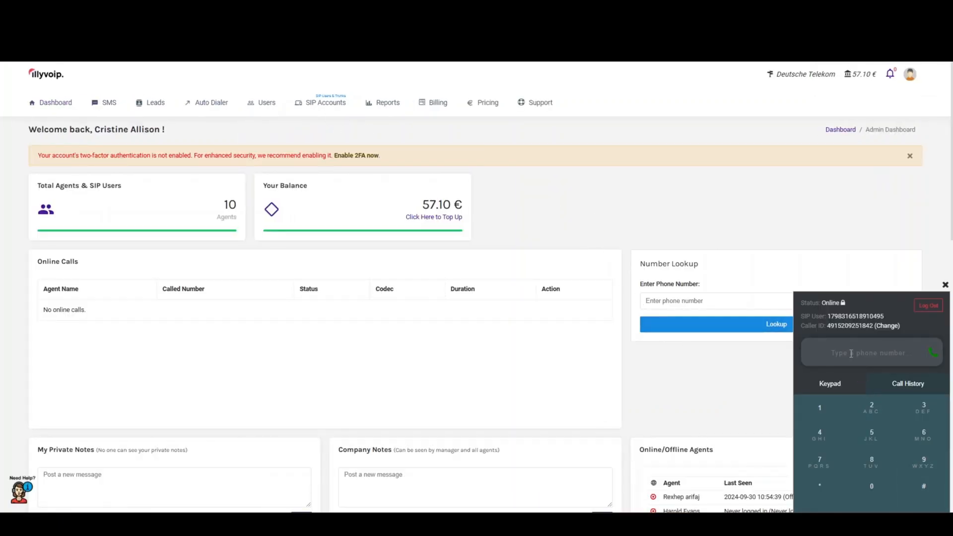
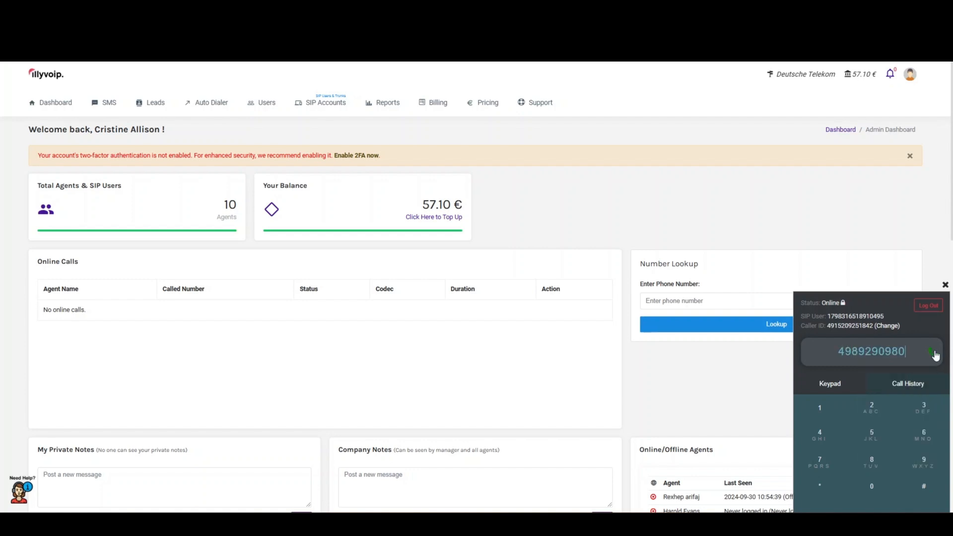
pyautogui.click(930, 352)
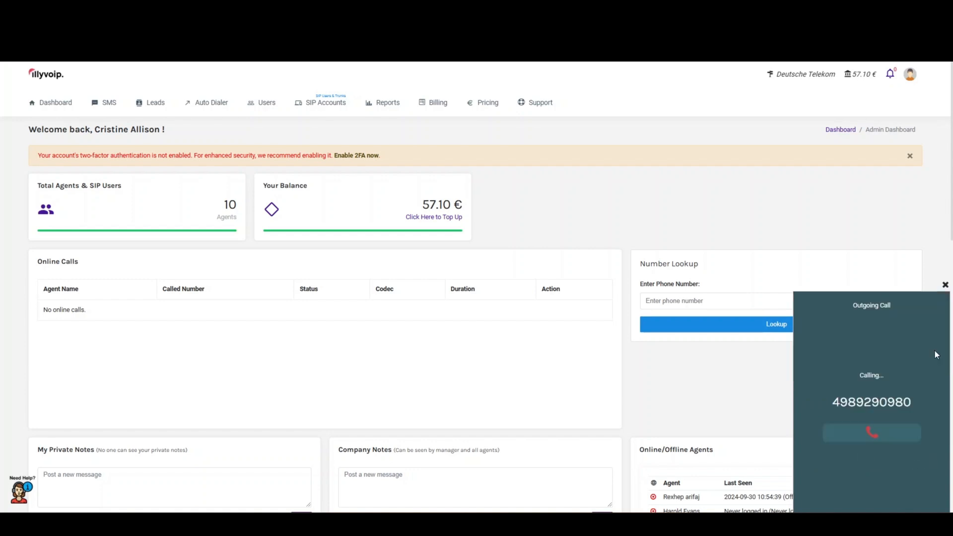
pyautogui.moveTo(927, 367)
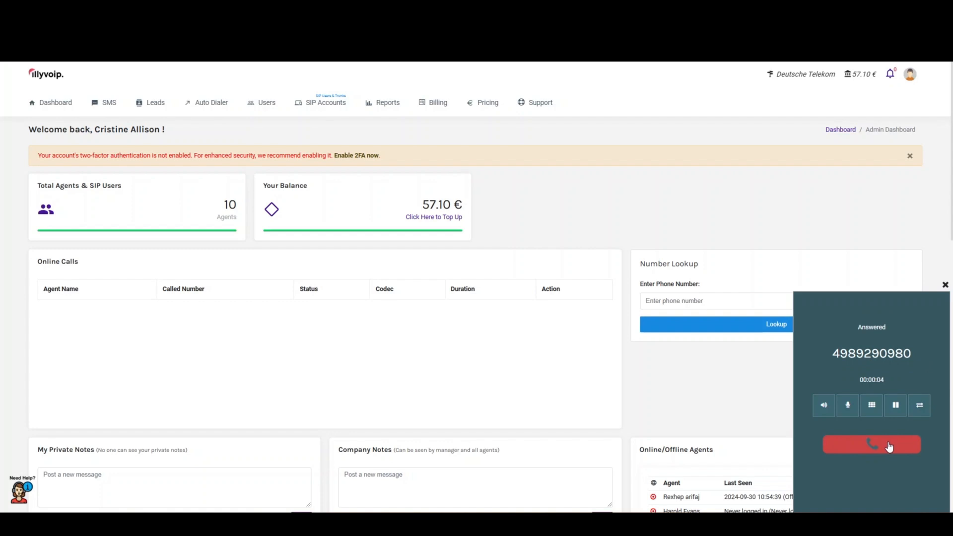
pyautogui.moveTo(838, 446)
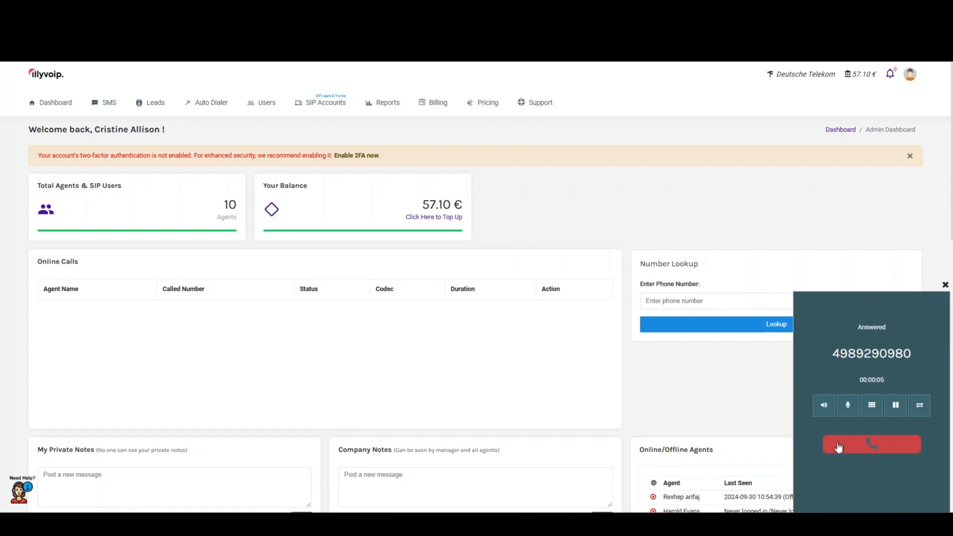
# Step: Hang up the answered call and go to the Pricing page's Routing Test tool
pyautogui.click(870, 445)
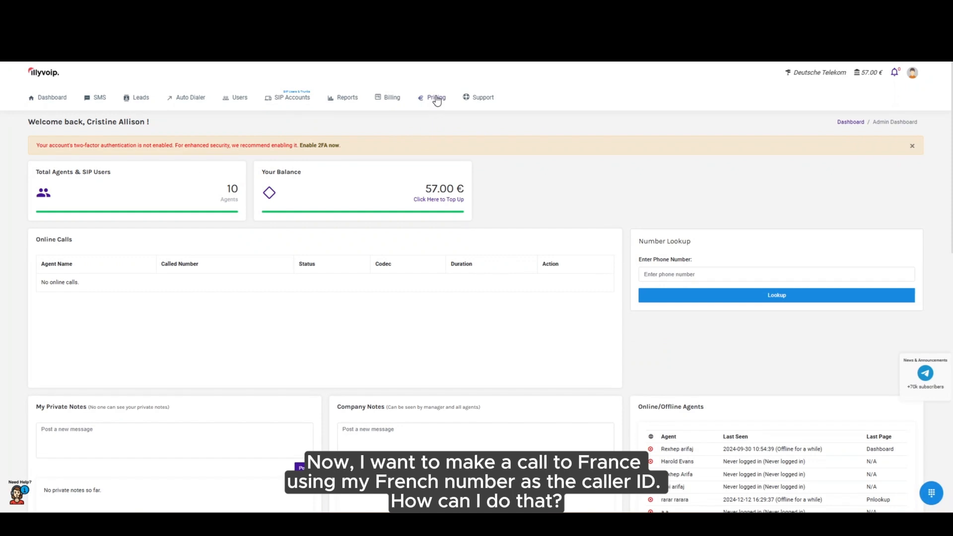
pyautogui.moveTo(534, 175)
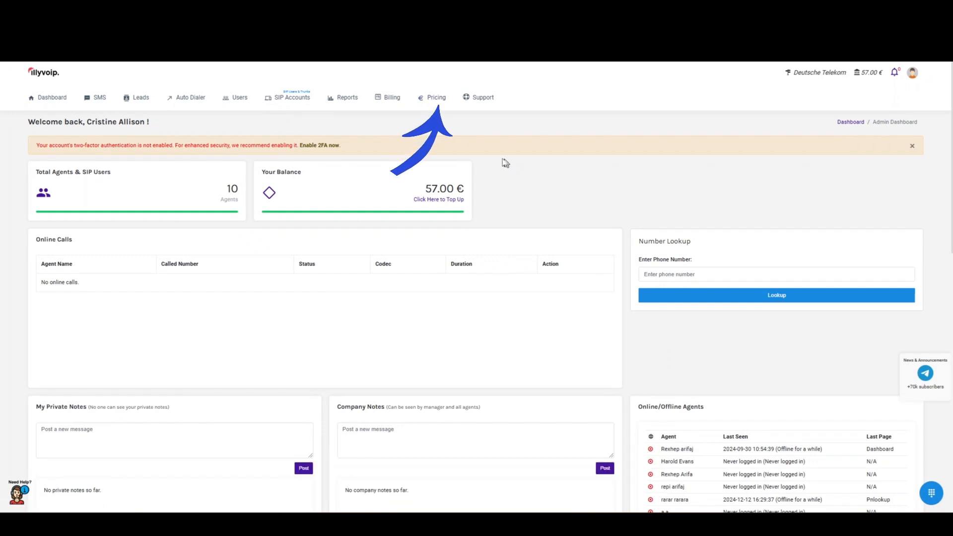
pyautogui.click(436, 97)
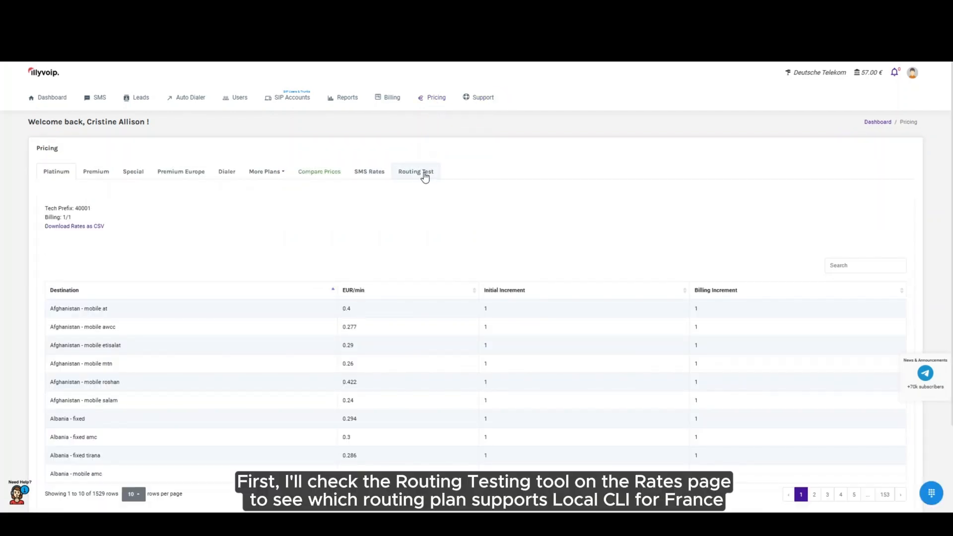
pyautogui.click(416, 171)
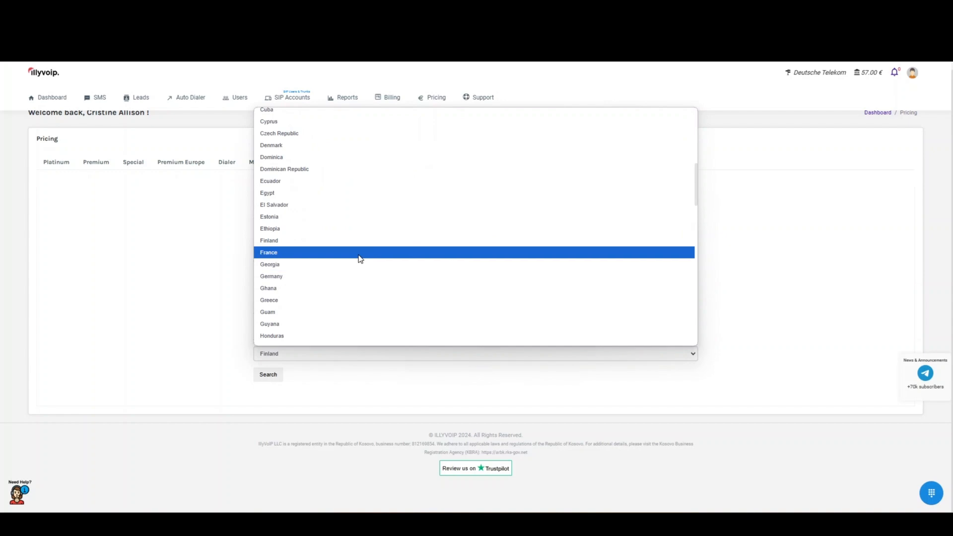
# Step: Run the routing test for France and review its quality results
pyautogui.click(268, 252)
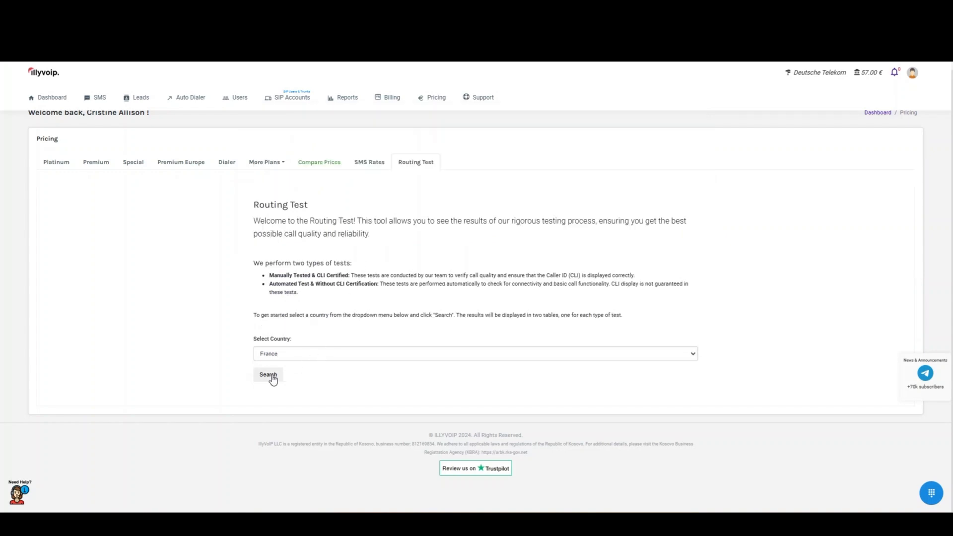
pyautogui.click(268, 374)
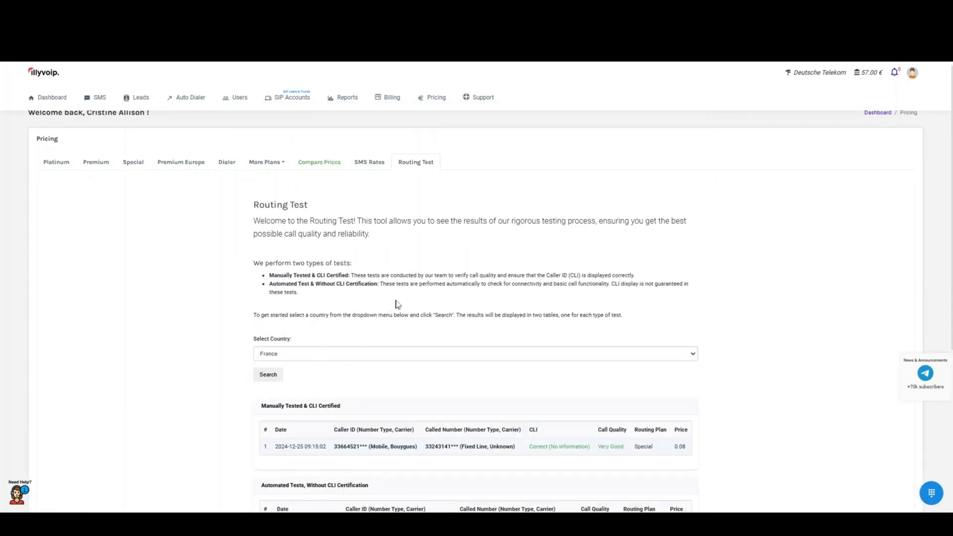
pyautogui.scroll(-3)
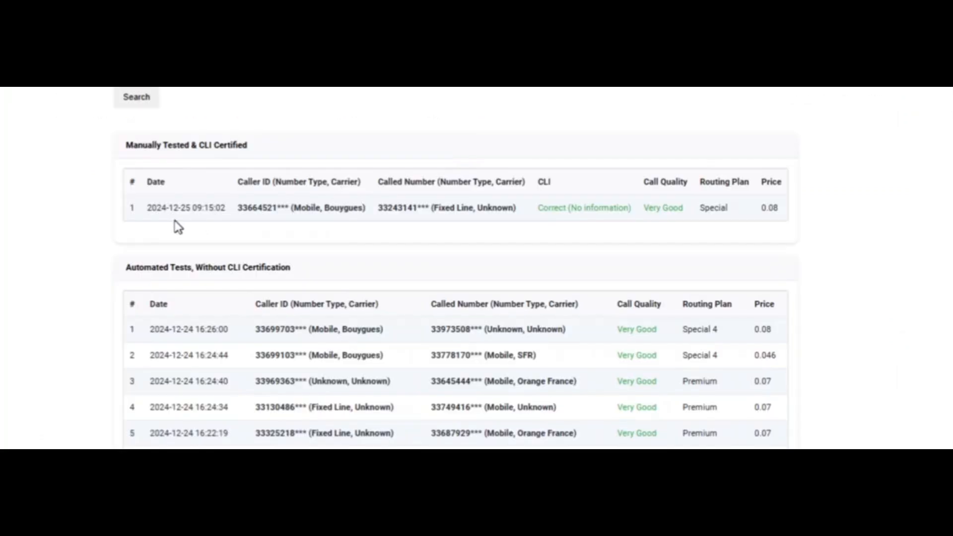
pyautogui.moveTo(681, 212)
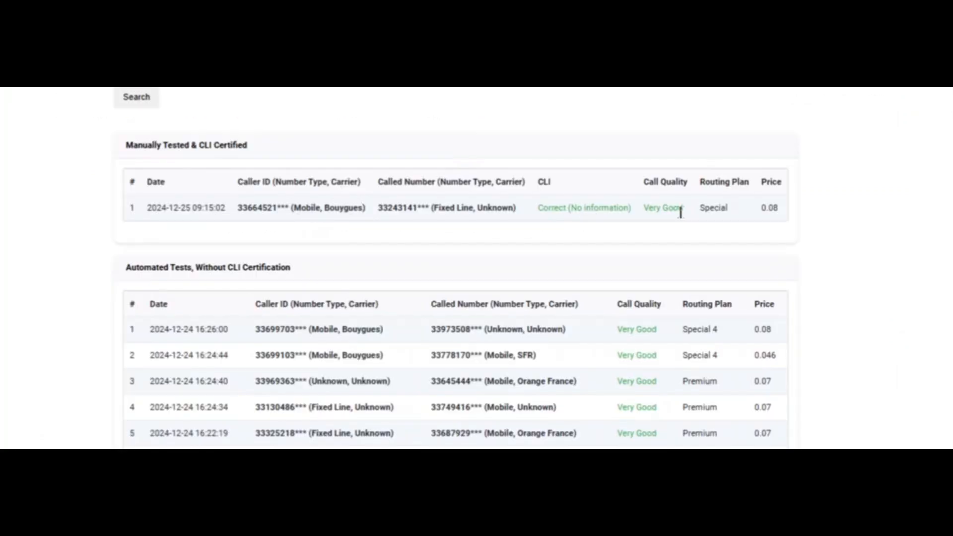
pyautogui.scroll(-3)
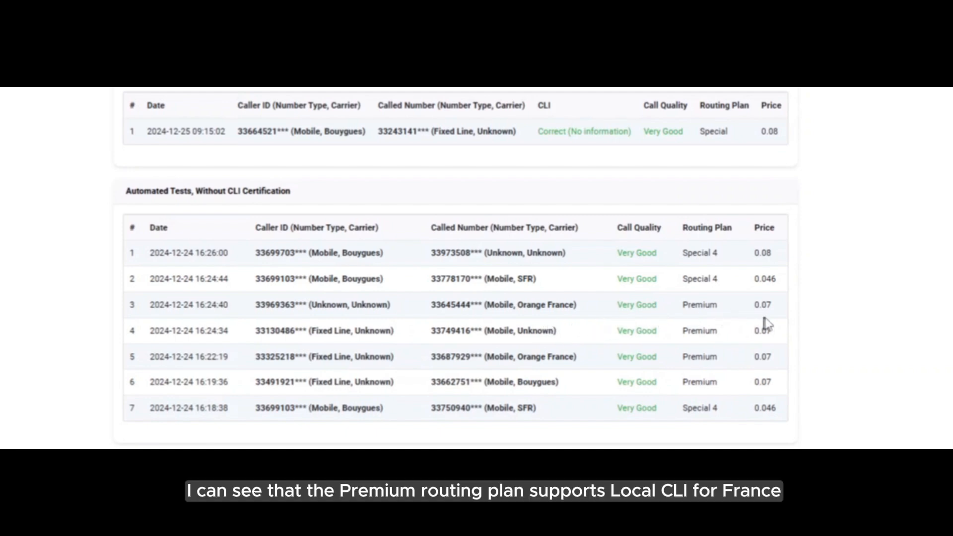
pyautogui.moveTo(561, 321)
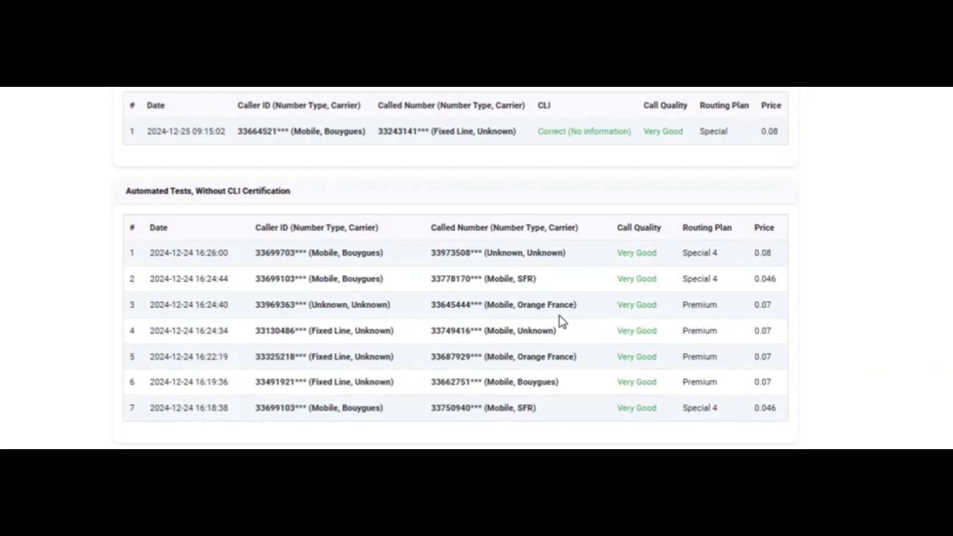
pyautogui.scroll(3)
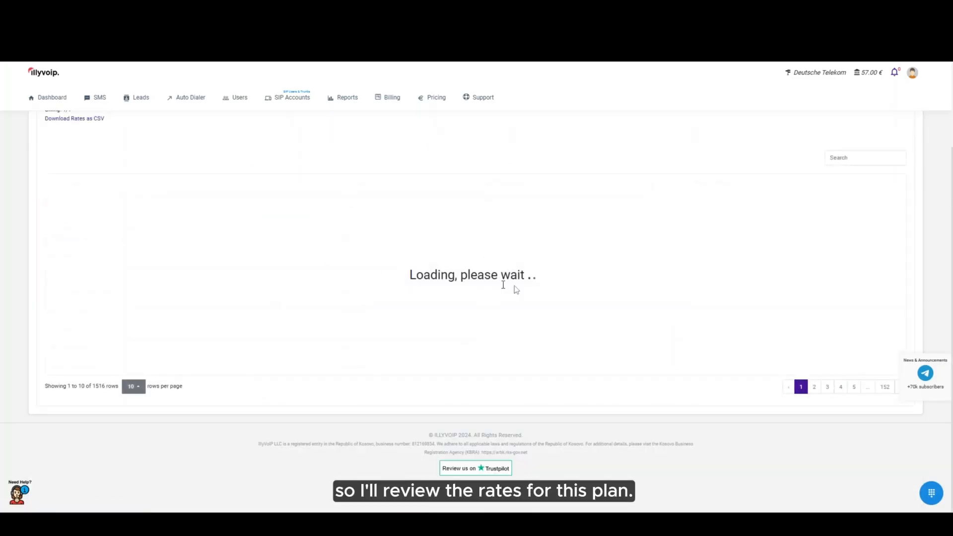
# Step: Filter the Premium rates table to France destinations
pyautogui.write('France')
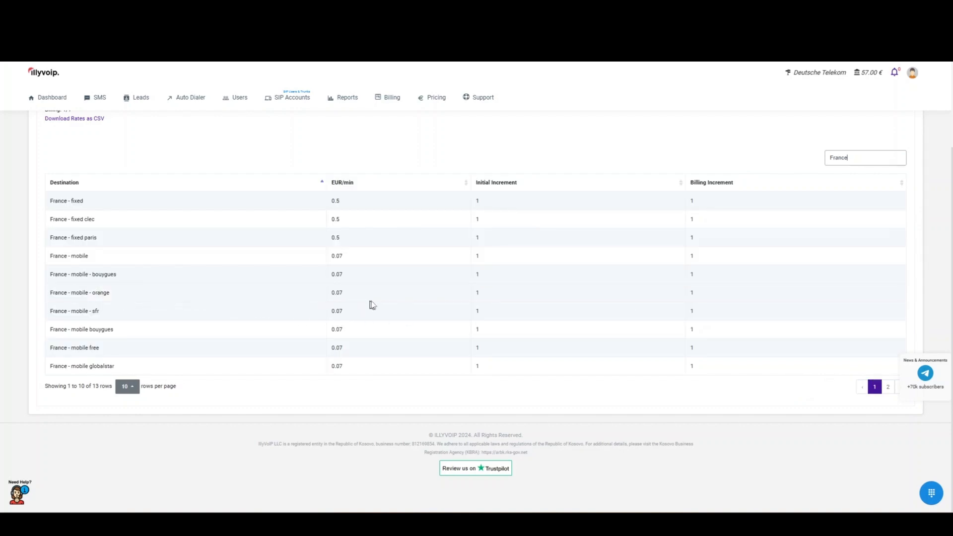
pyautogui.scroll(3)
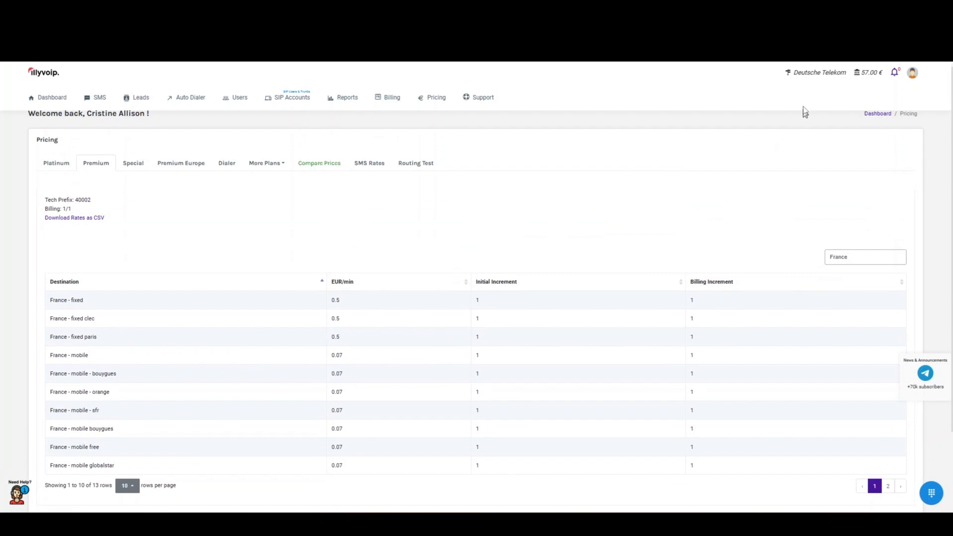
pyautogui.moveTo(814, 81)
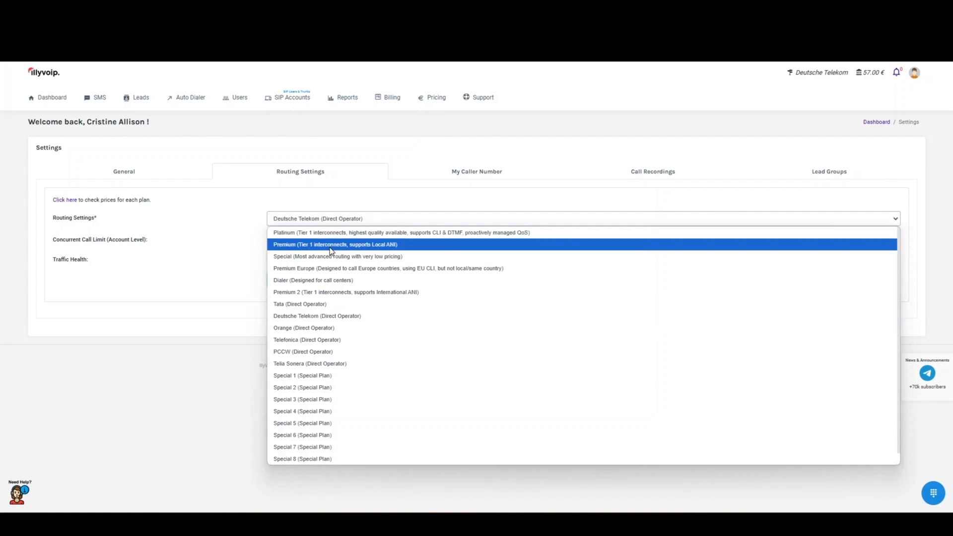
pyautogui.moveTo(275, 253)
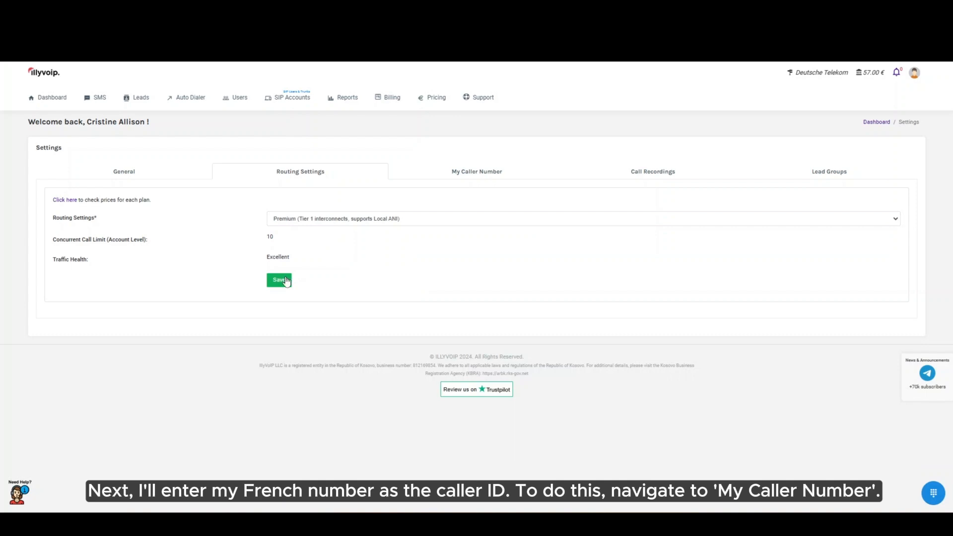
# Step: Save Premium as the routing plan and go to My Caller Number
pyautogui.click(279, 280)
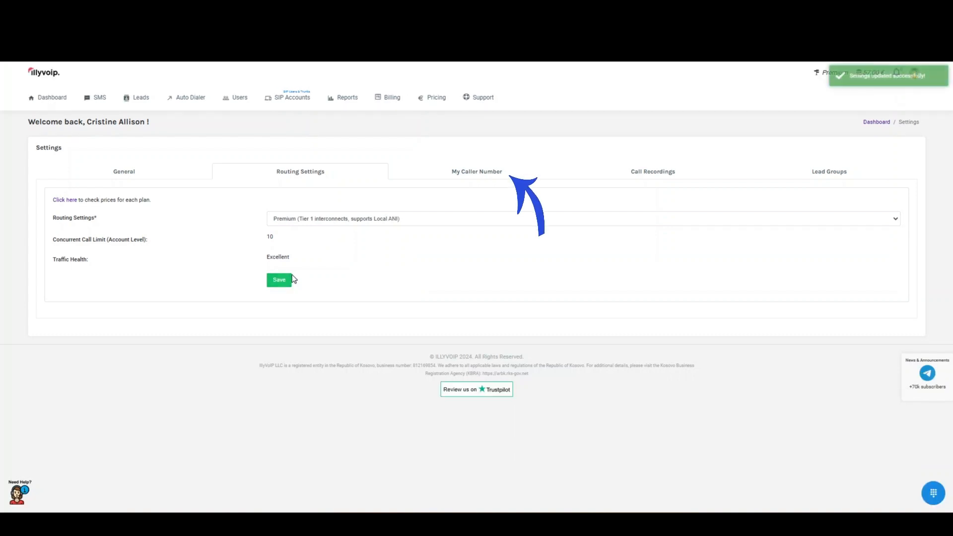
pyautogui.click(476, 171)
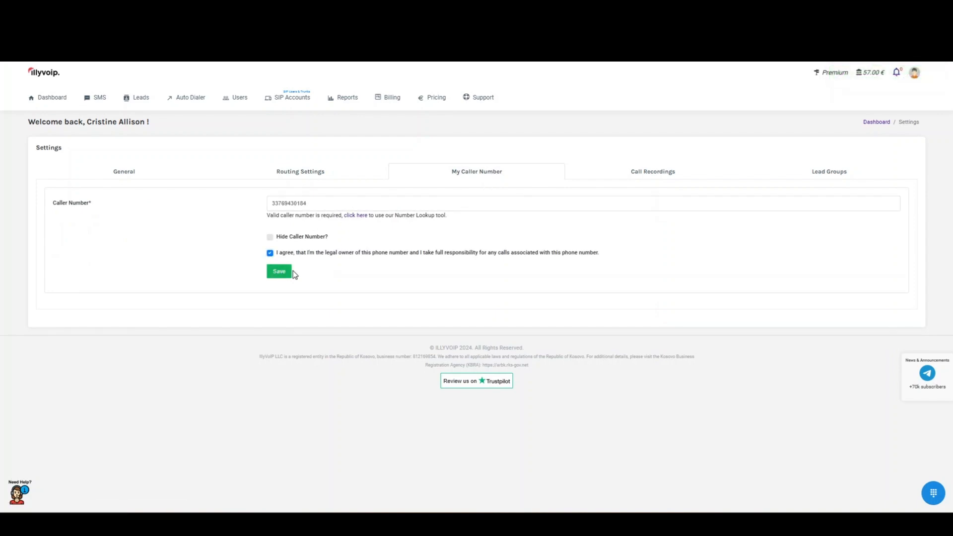
pyautogui.moveTo(391, 291)
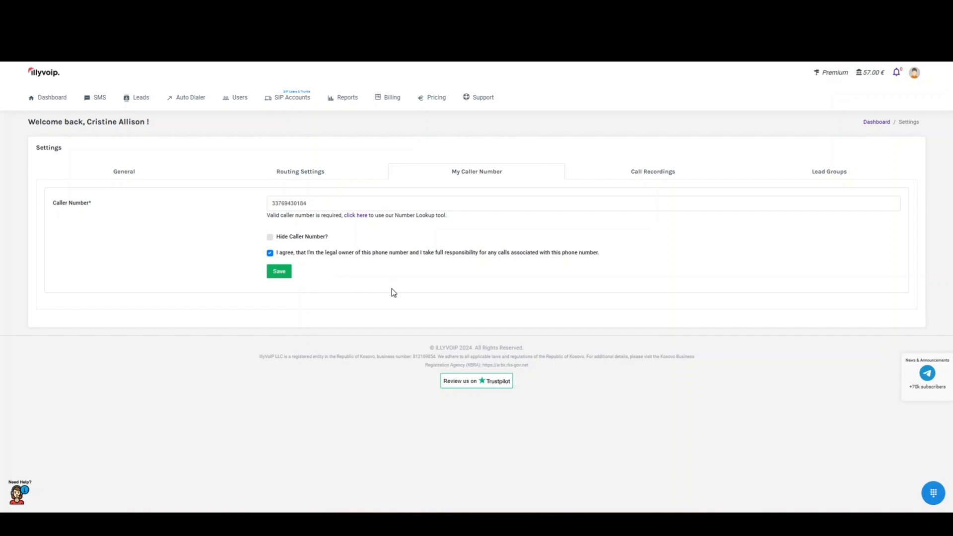
pyautogui.click(278, 271)
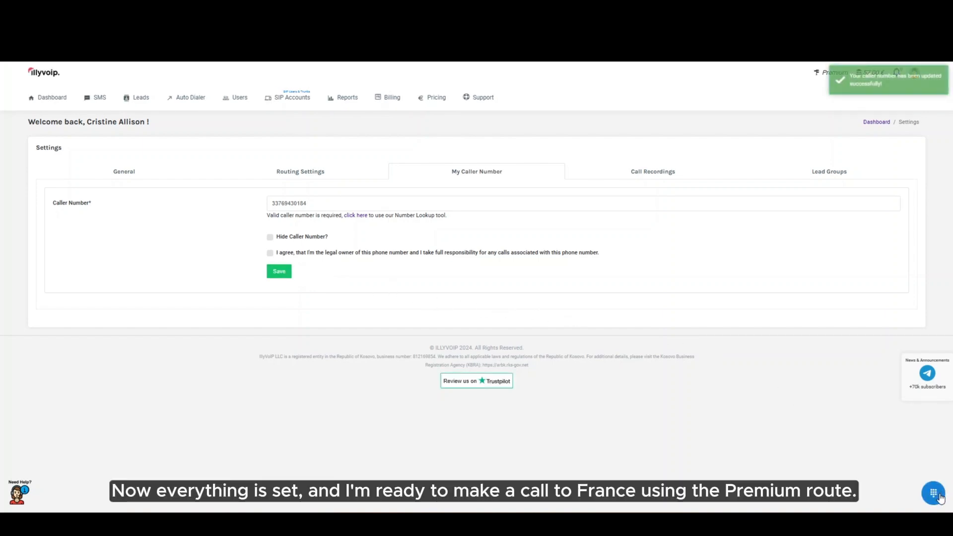
pyautogui.click(934, 493)
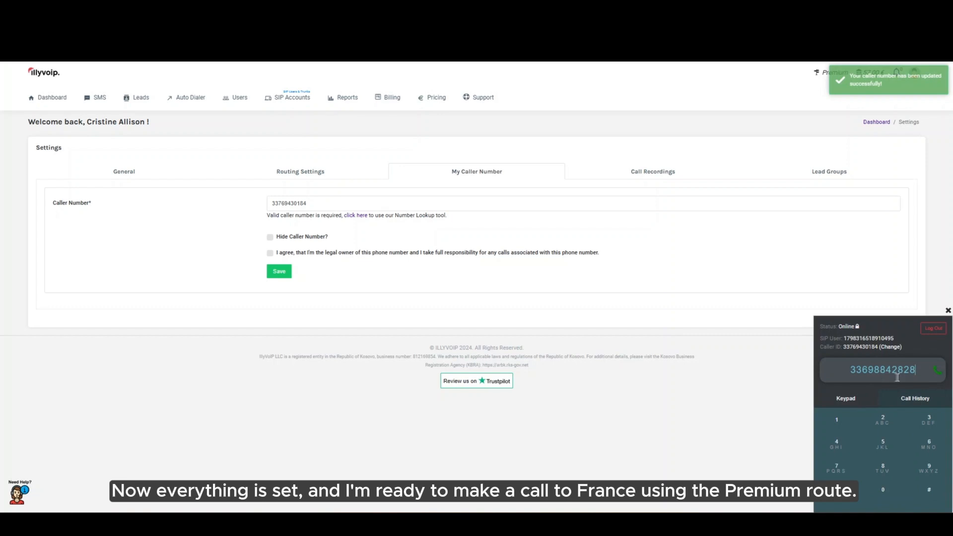
pyautogui.click(938, 369)
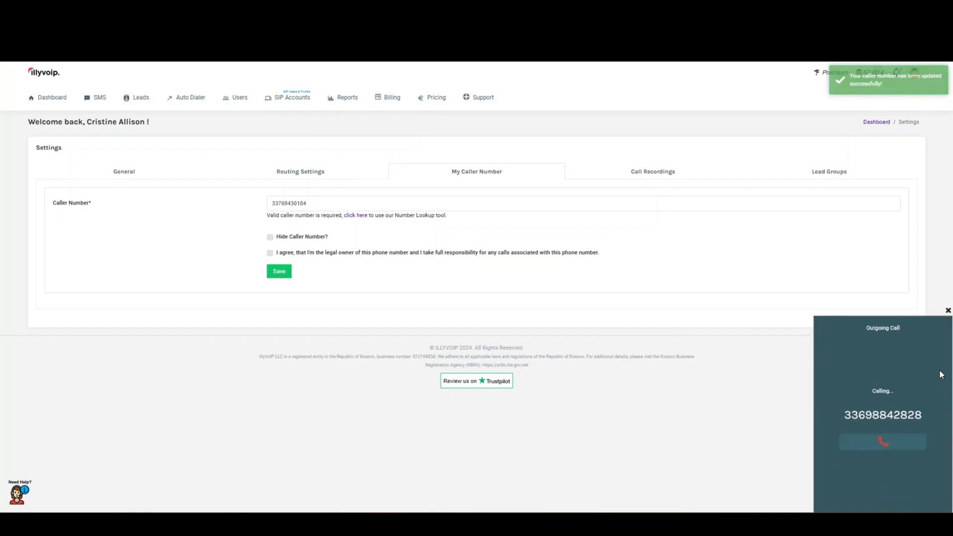
pyautogui.moveTo(915, 399)
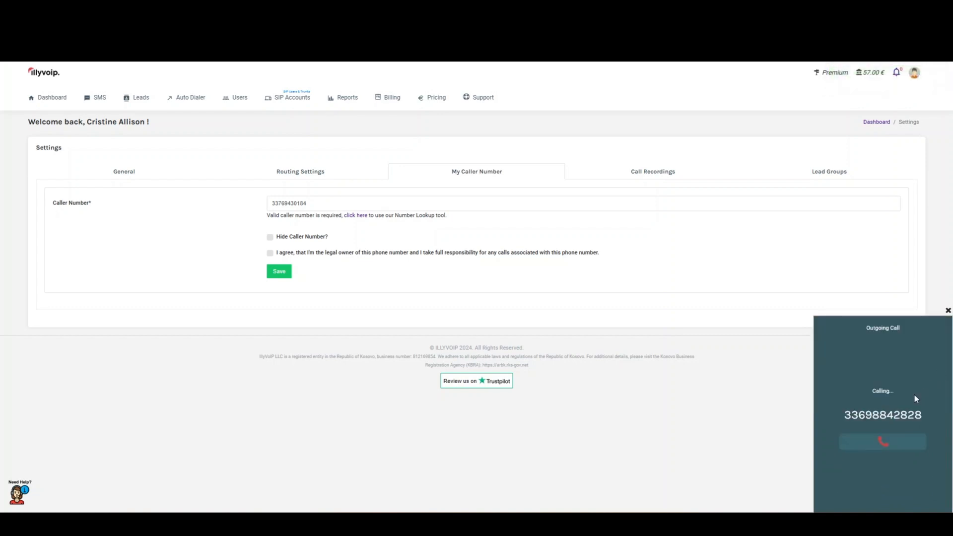
pyautogui.moveTo(916, 402)
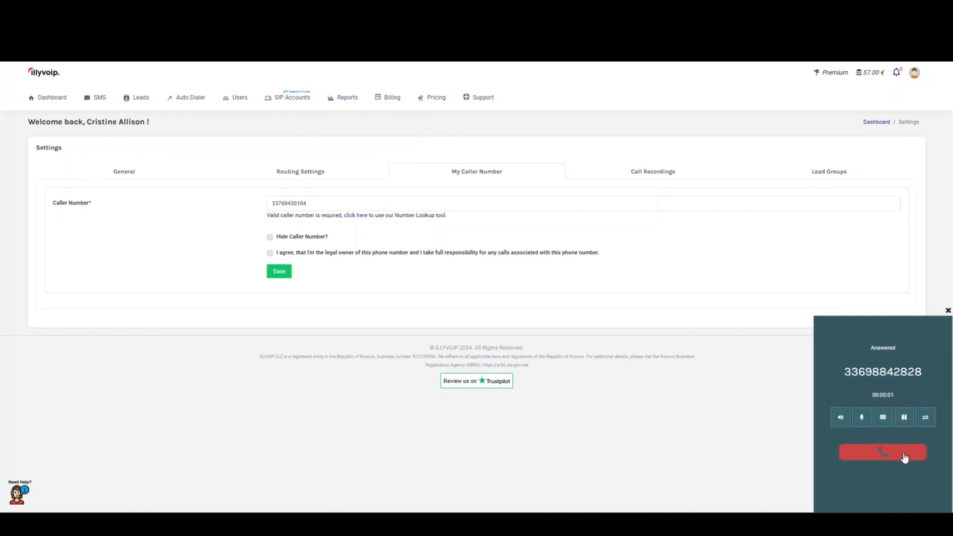
pyautogui.click(881, 453)
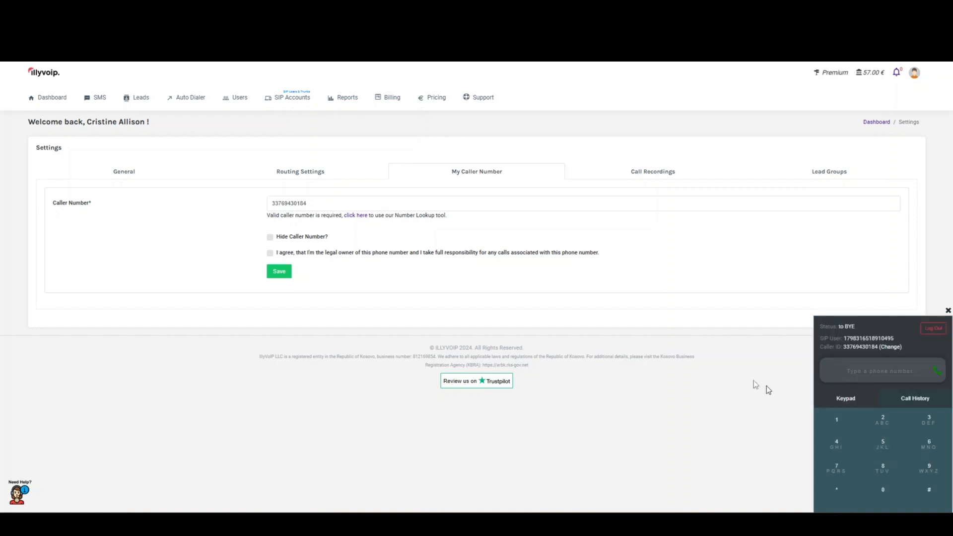